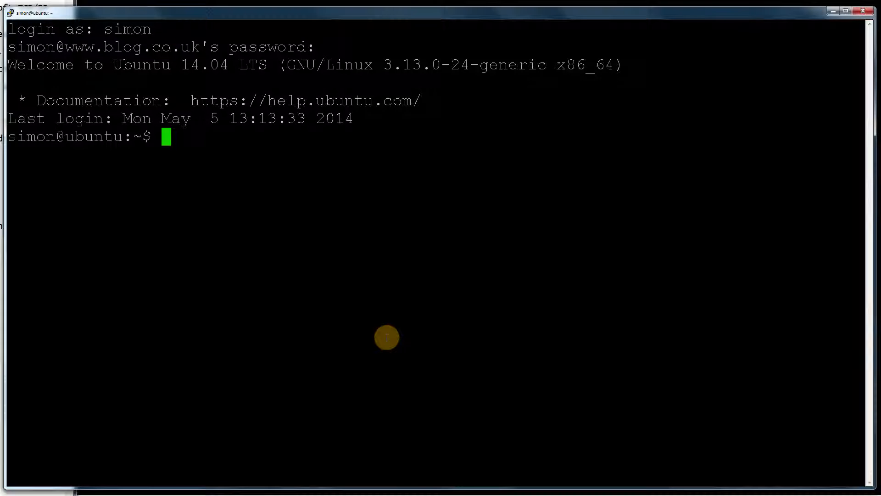
# Change to /etc/apt via the root directory and list its contents, including sources.list.
pyautogui.write('cd /')
pyautogui.write('ls')
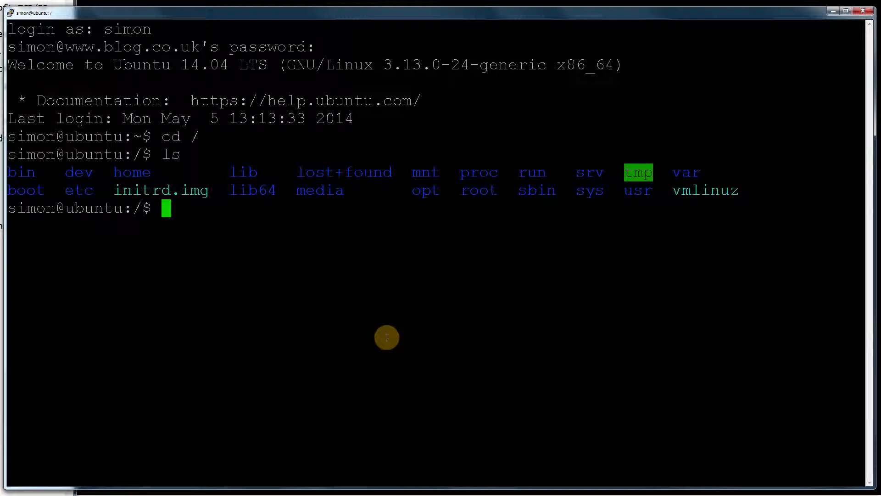
pyautogui.write('cd')
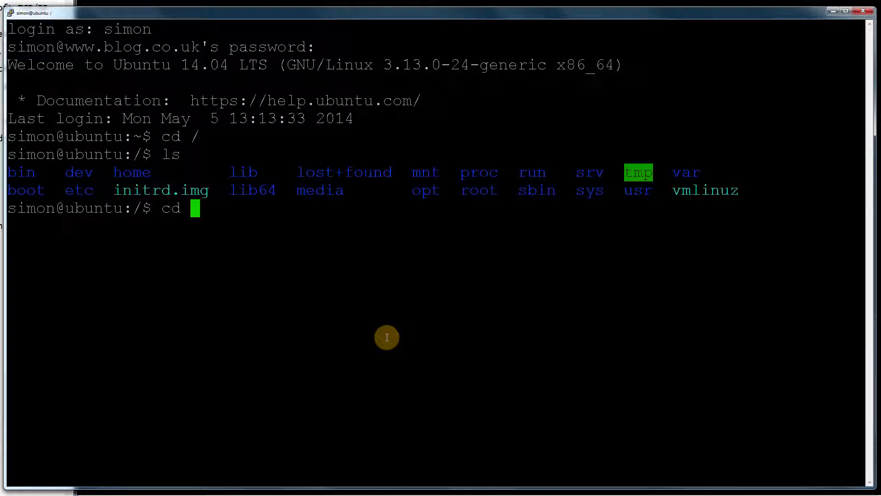
pyautogui.write('etc')
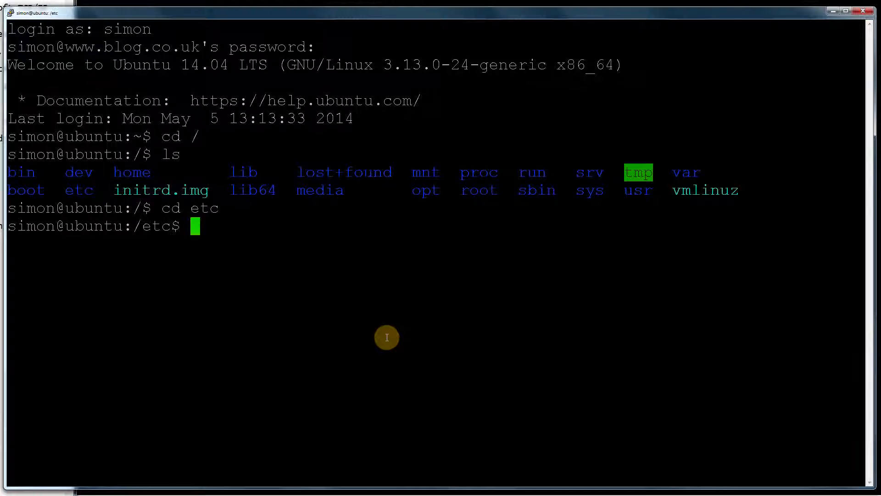
pyautogui.write('cd apt')
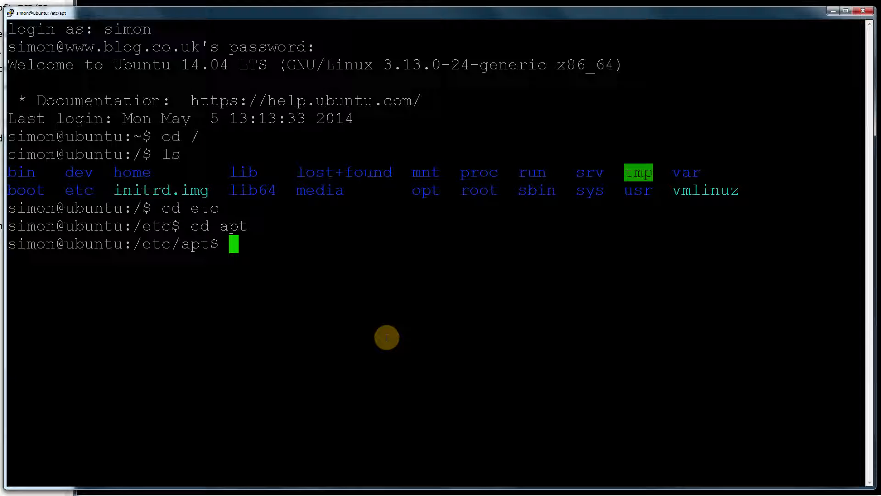
pyautogui.write('ls')
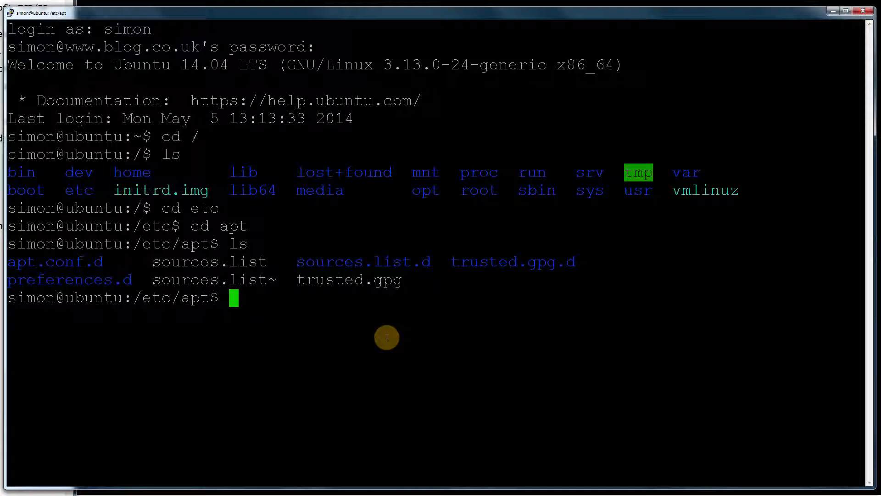
# Install unzip with sudo apt-get, then clear the screen and relist /etc/apt.
pyautogui.write('sudo')
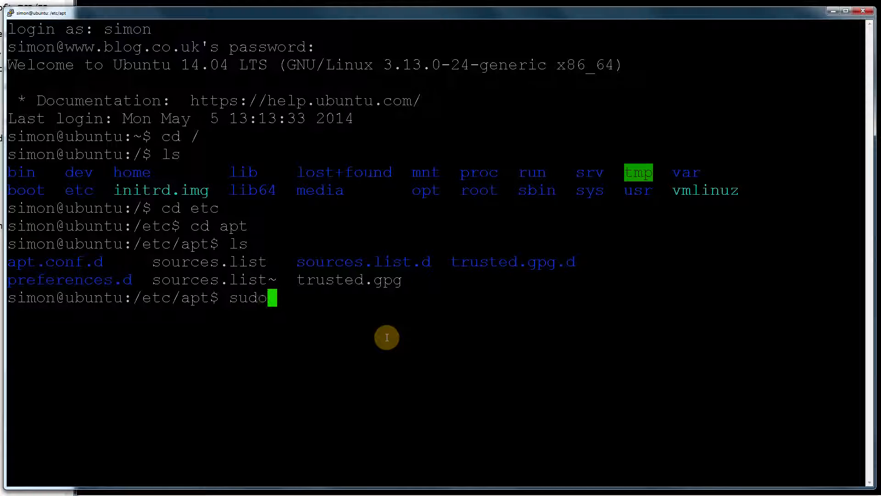
pyautogui.write('apt-get')
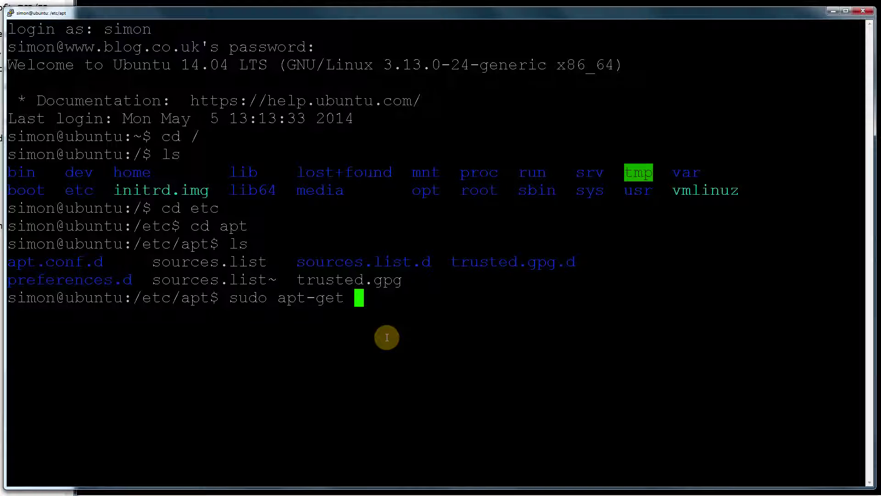
pyautogui.write('install u')
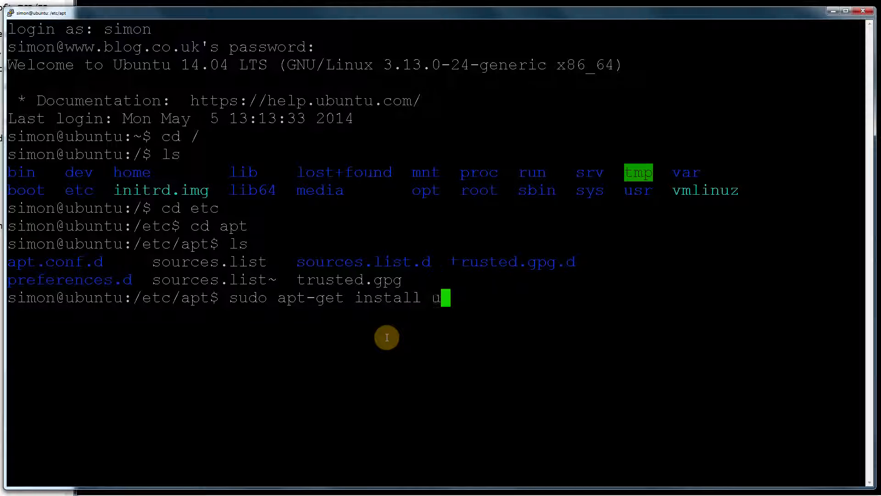
pyautogui.write('nzip')
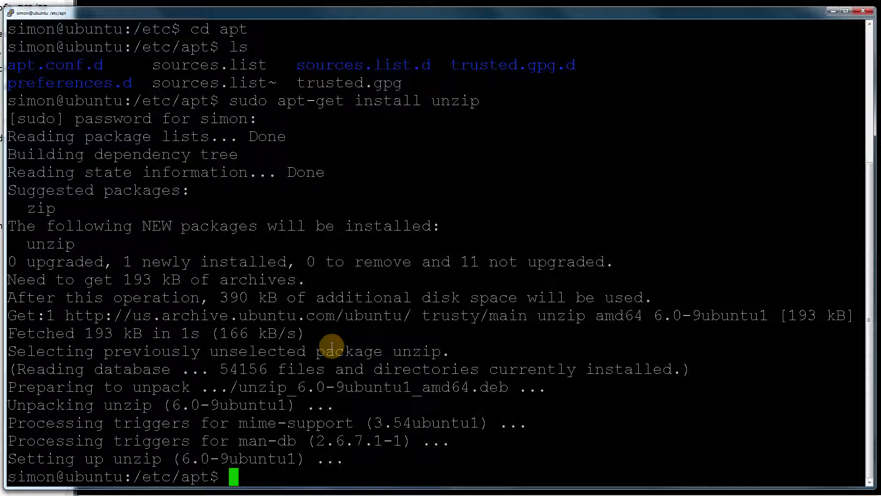
pyautogui.write('cl')
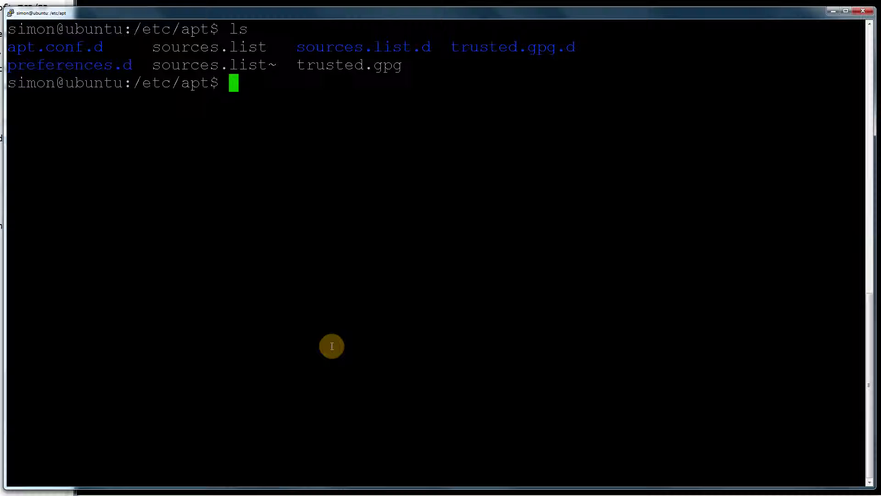
# Open sources.list in the pico/nano editor with sudo.
pyautogui.write('sudo')
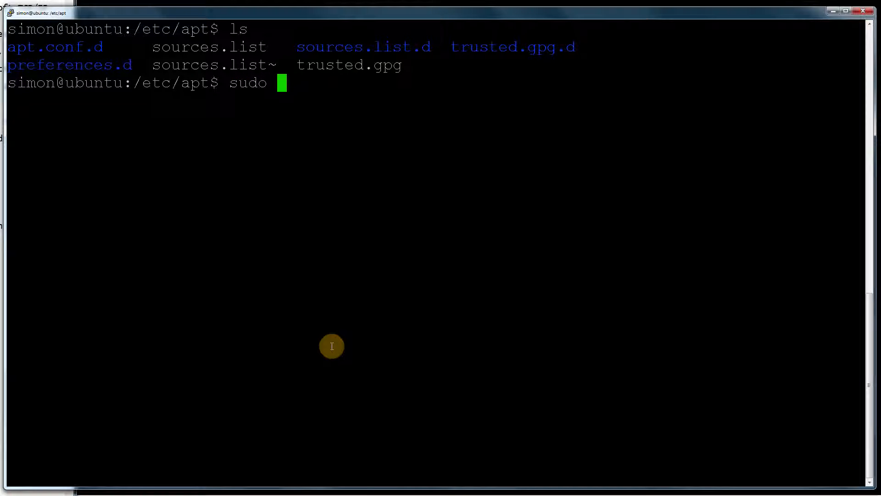
pyautogui.write('pico s')
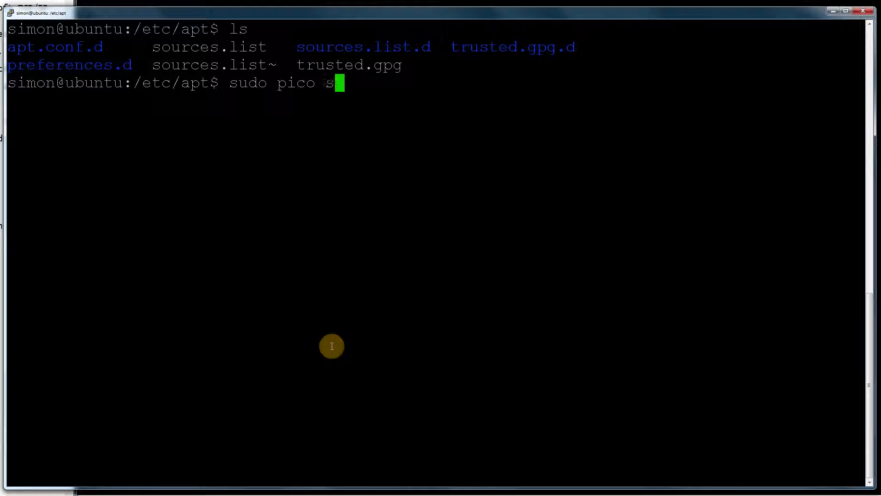
pyautogui.write('ources.list')
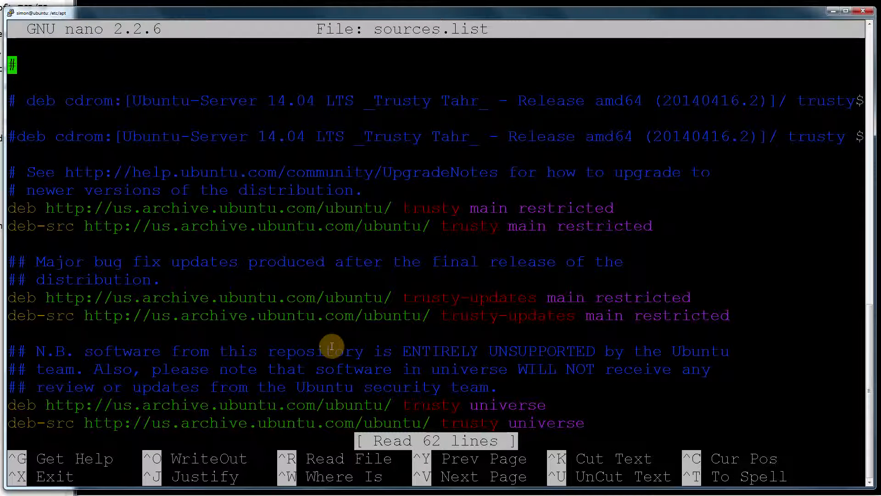
pyautogui.moveTo(427, 234)
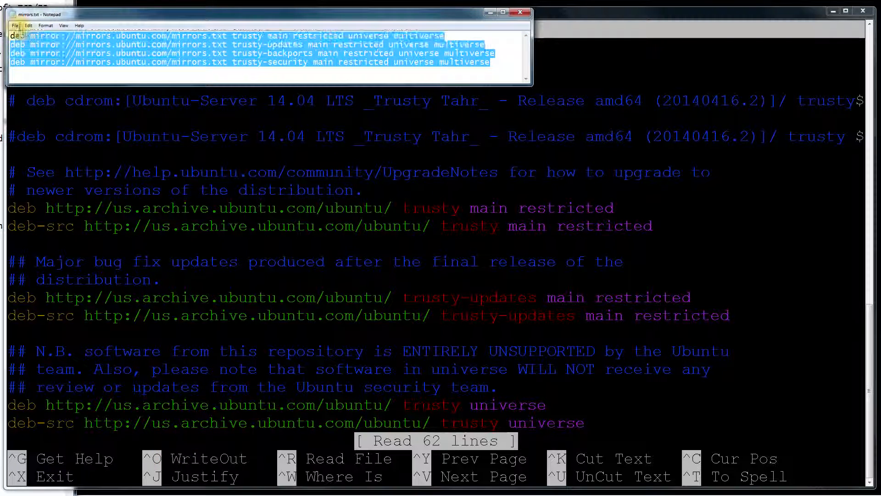
# Paste the four copied mirror:// deb lines at the top of sources.list.
pyautogui.rightClick(53, 72)
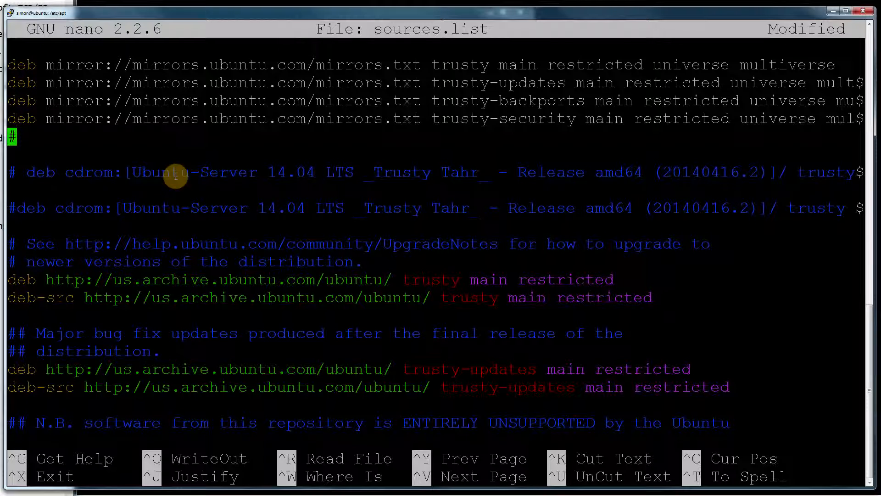
# Exit nano and confirm saving the changes to sources.list.
pyautogui.press('ctrl+x')
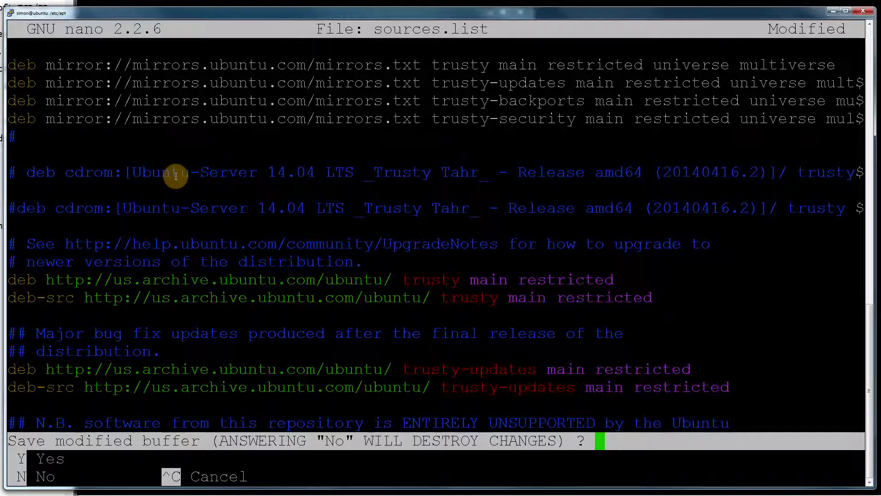
pyautogui.press('y')
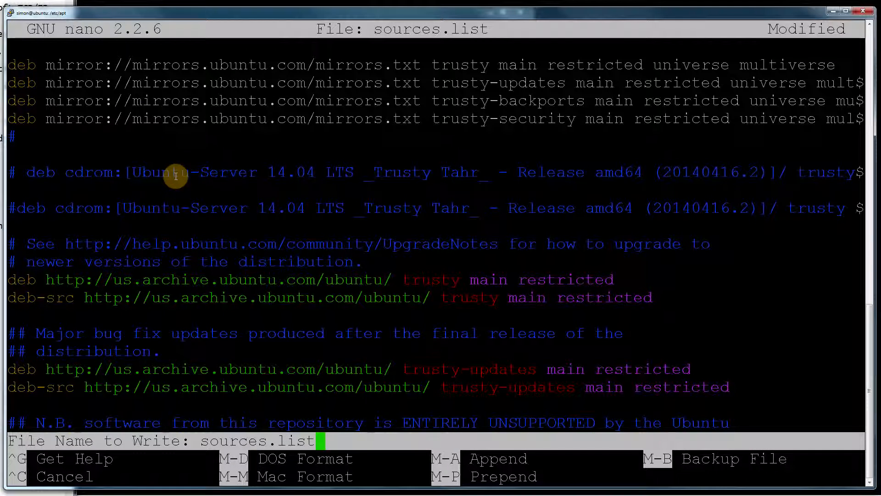
pyautogui.moveTo(259, 199)
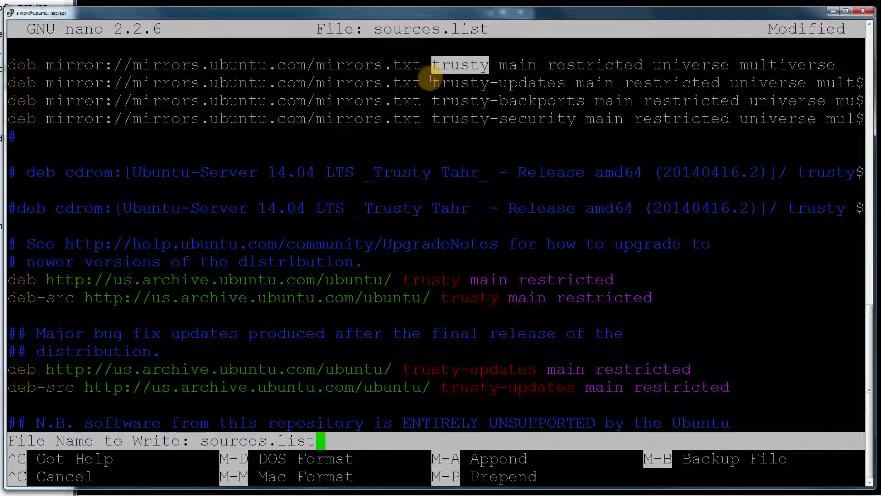
pyautogui.moveTo(461, 101)
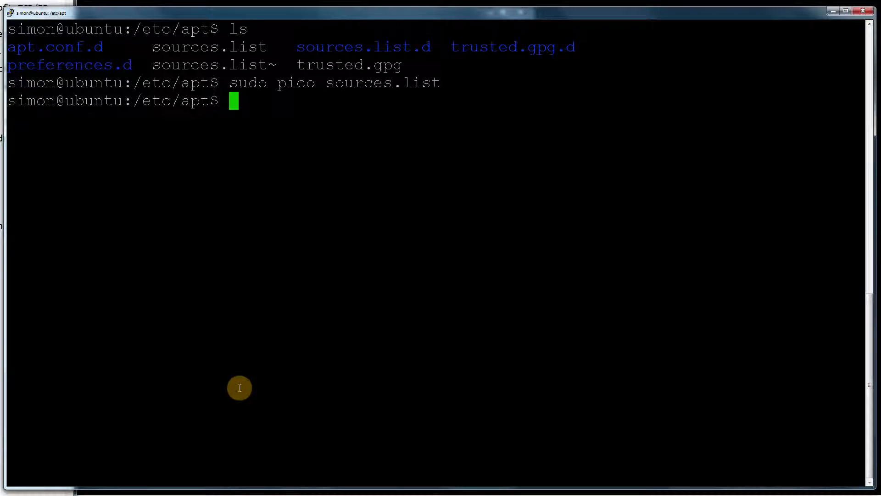
# Run sudo apt-get update until the package lists finish downloading (20.5 MB).
pyautogui.write('sudp')
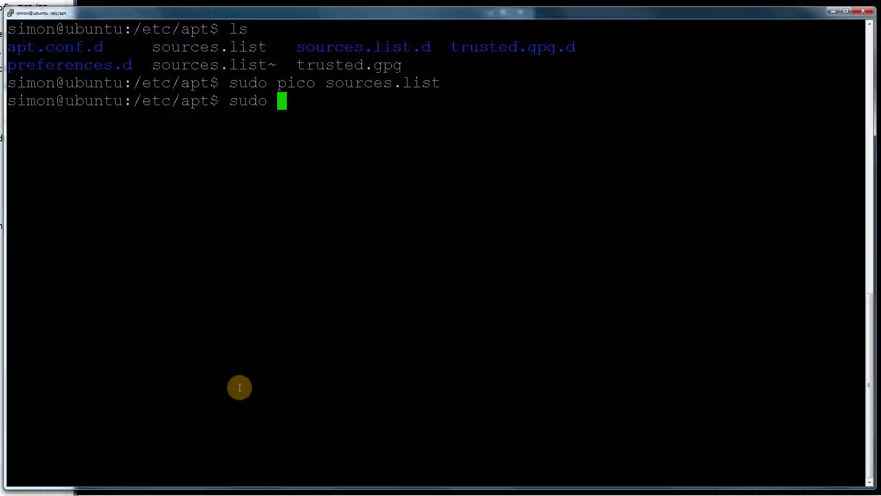
pyautogui.write('apt-')
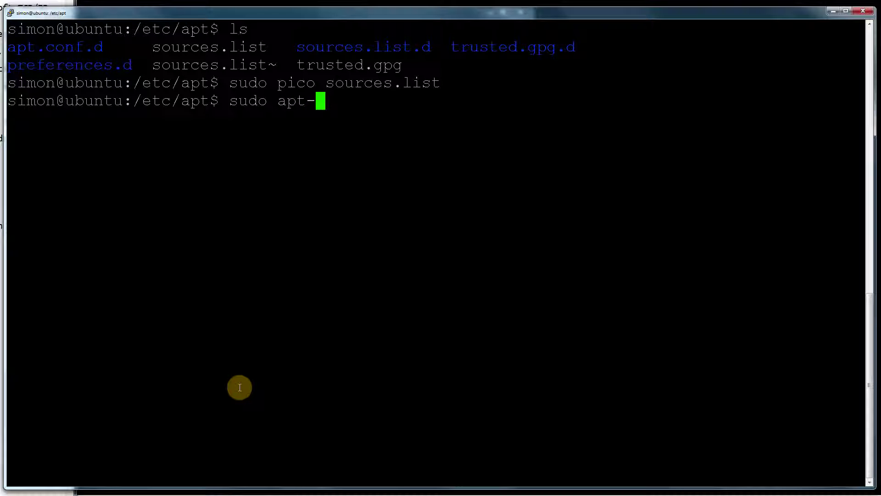
pyautogui.write('get update')
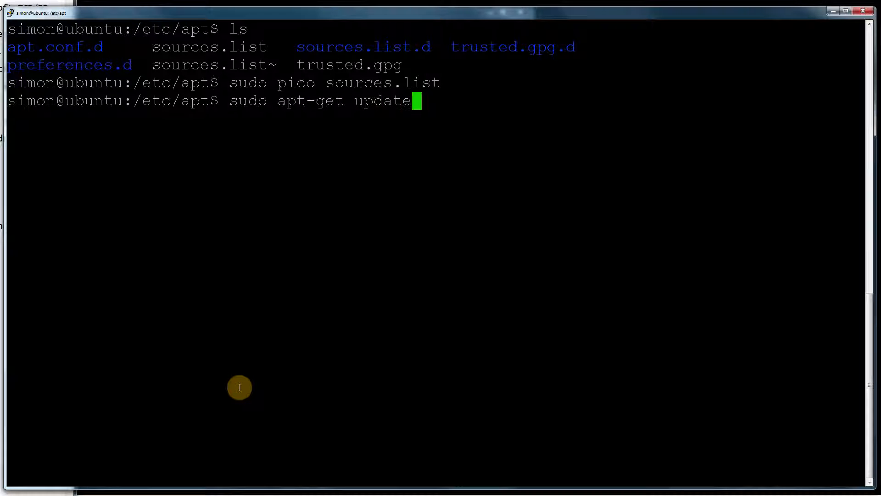
pyautogui.press('Return')
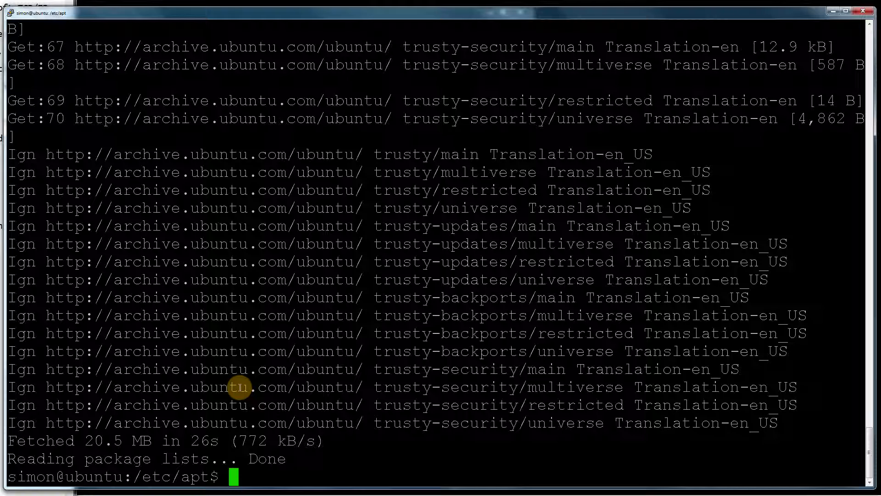
# Install the zip package with sudo apt-get install zip.
pyautogui.write('sudp')
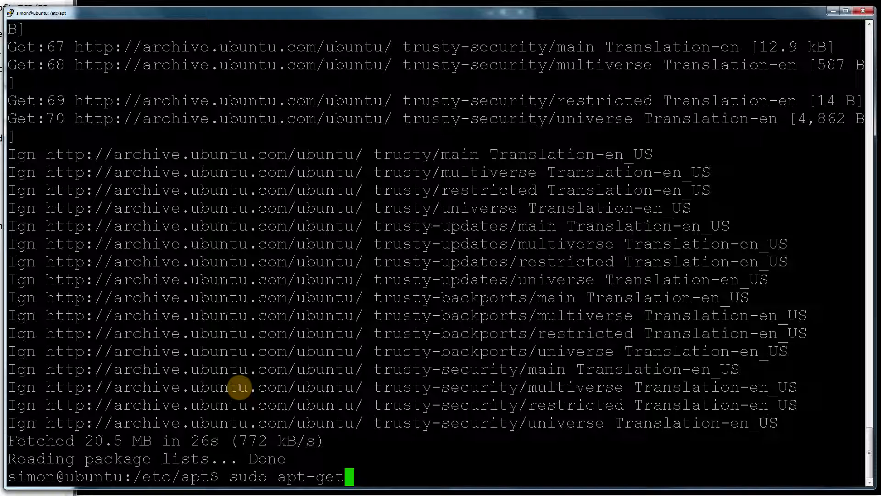
pyautogui.write('install zip')
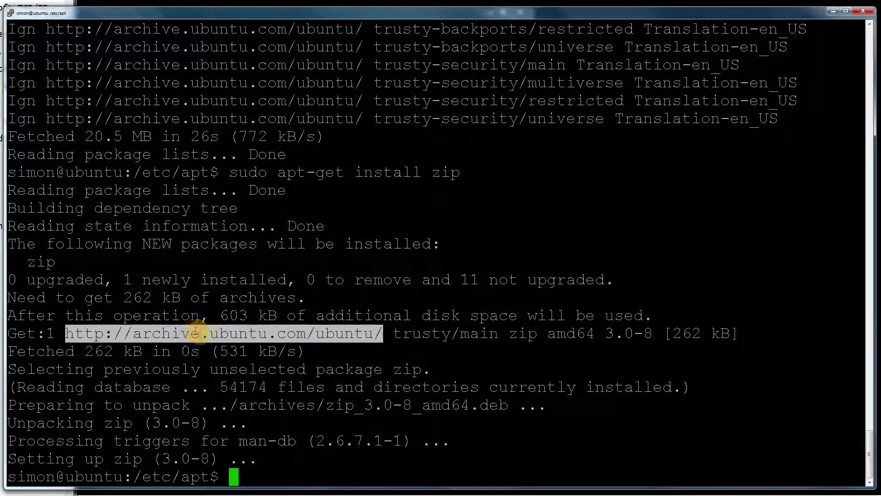
pyautogui.moveTo(837, 480)
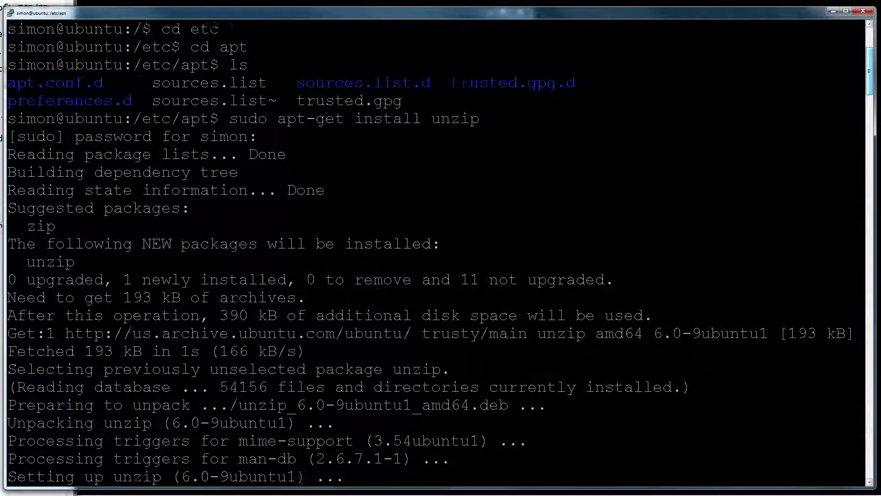
pyautogui.write('clear')
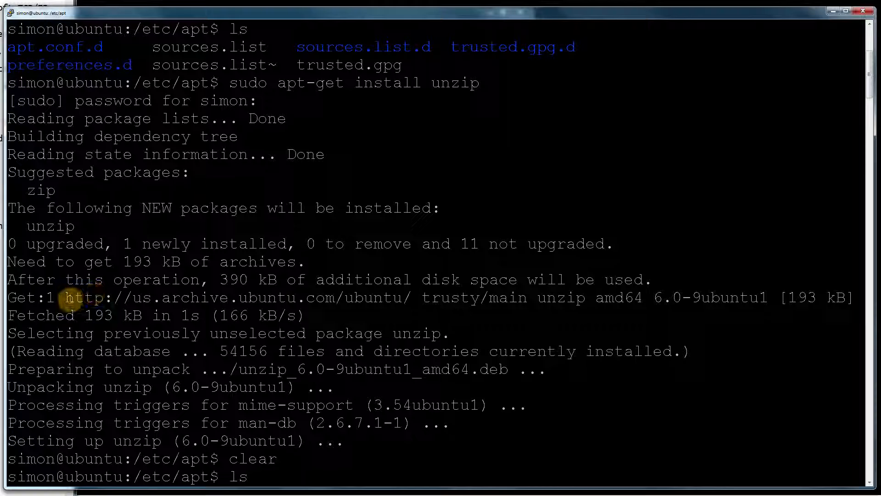
pyautogui.moveTo(65, 298); pyautogui.dragTo(413, 298)
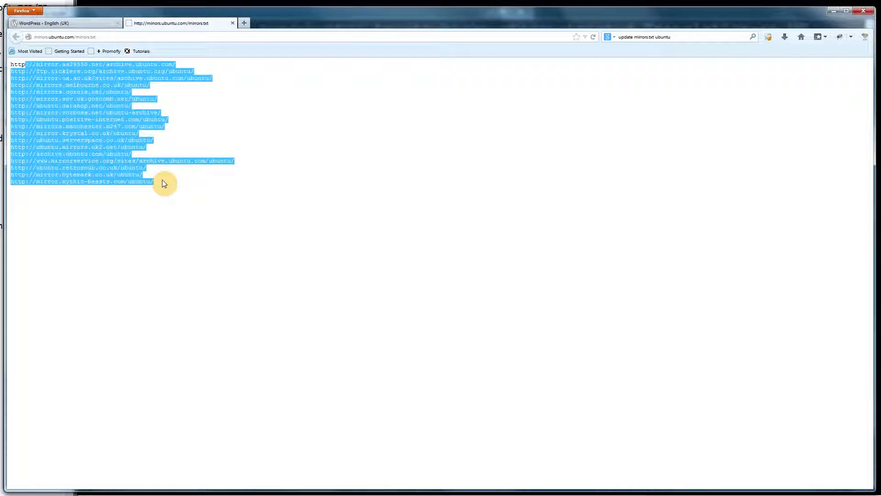
# Reload mirrors.ubuntu.com/mirrors.txt to show the Dutch .nl mirrors.
pyautogui.click(172, 183)
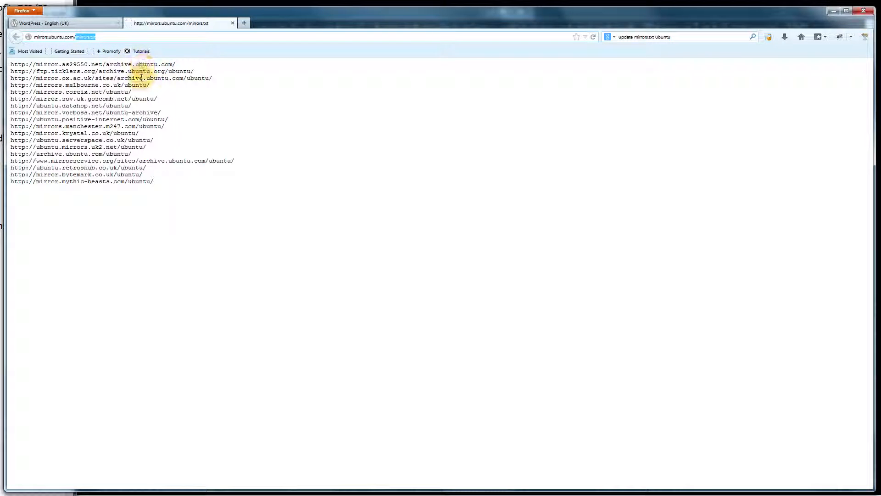
pyautogui.press('ctrl+a')
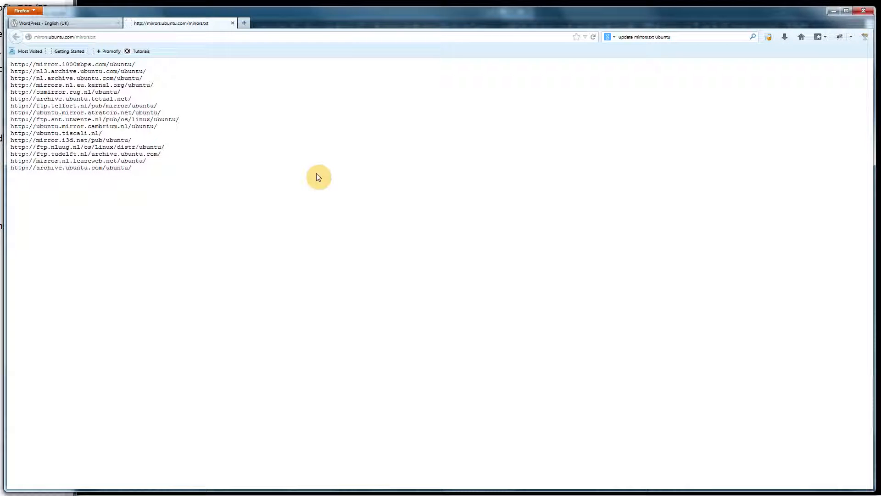
pyautogui.moveTo(181, 184)
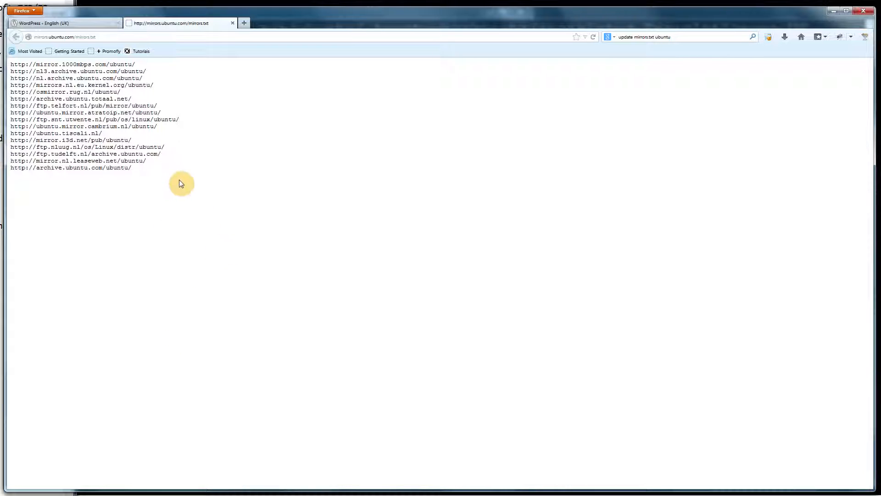
pyautogui.moveTo(147, 175)
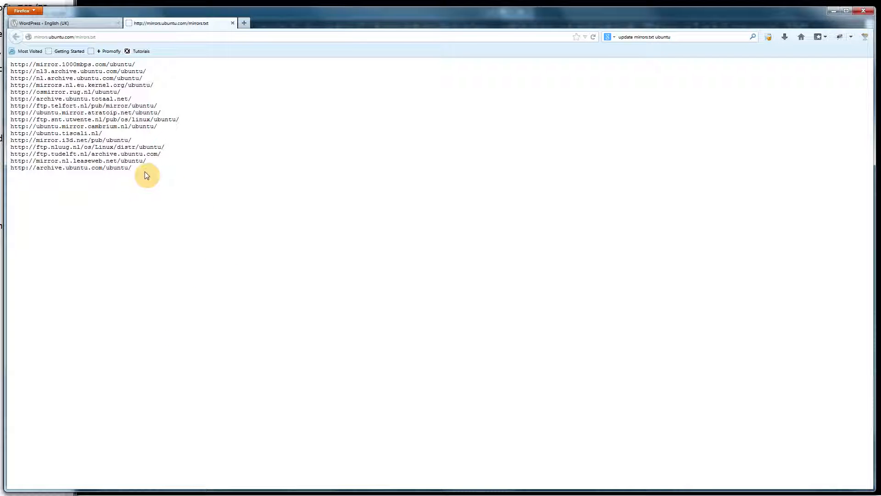
pyautogui.press('ctrl+a')
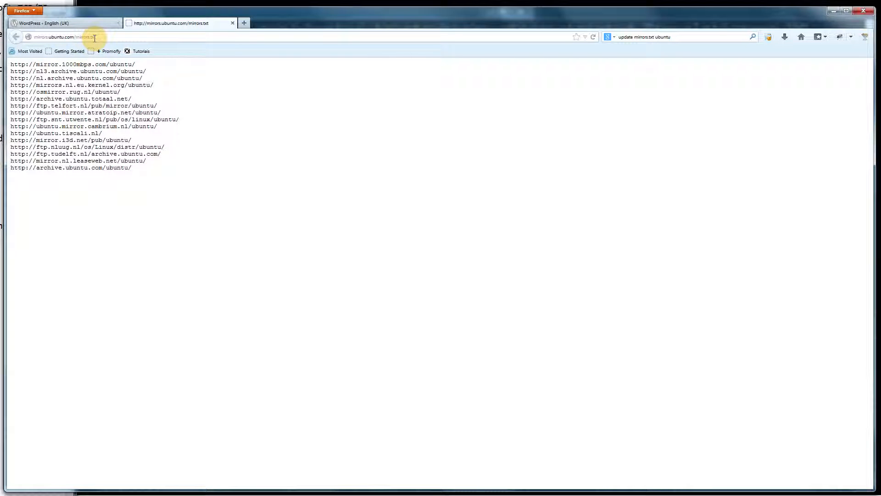
pyautogui.moveTo(105, 45)
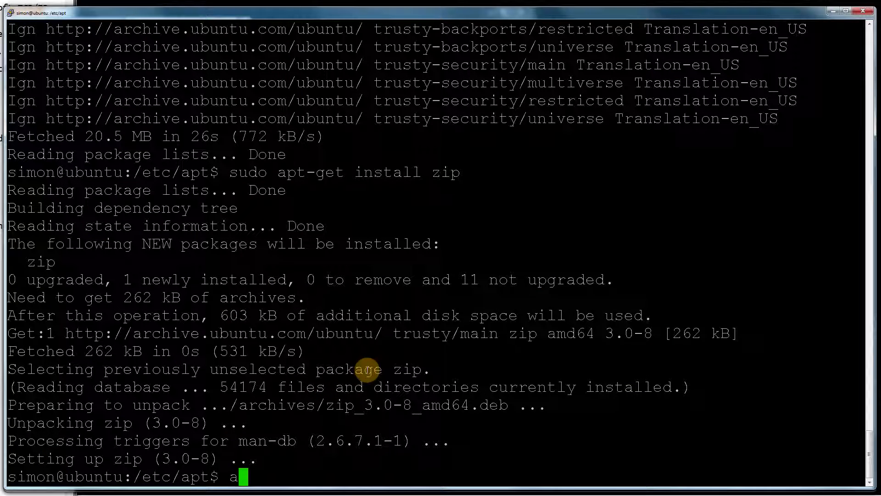
# Run sudo apt-get update, fetching from ftp.nluug.nl and us.archive.ubuntu.com.
pyautogui.write('sudo apt-g')
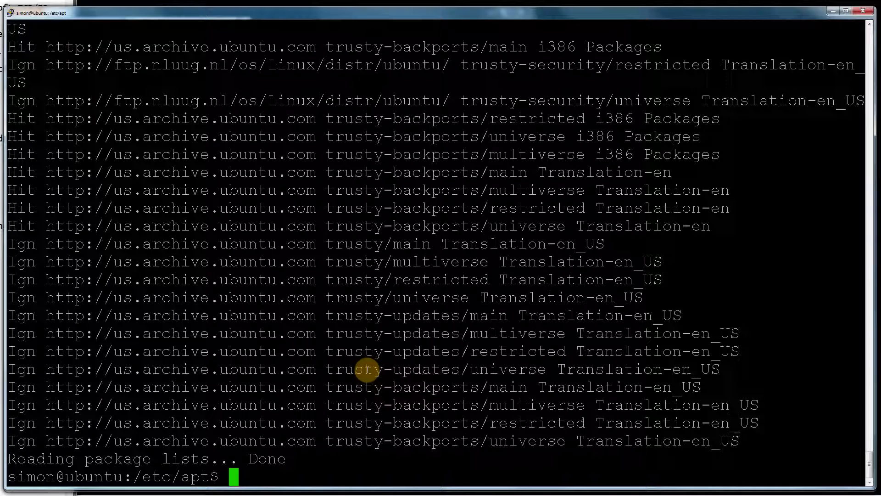
# Install unrar with sudo apt-get install unrar from the ftp.nluug.nl mirror.
pyautogui.write('sudo a')
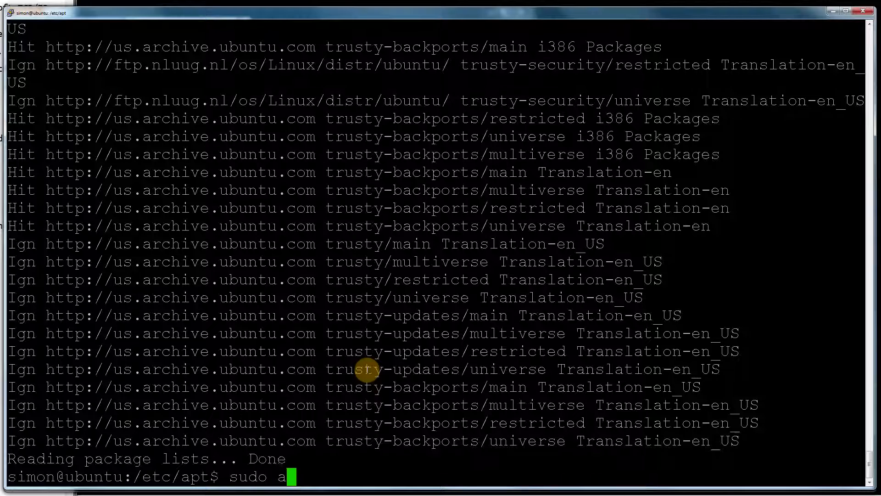
pyautogui.write('pt-get install')
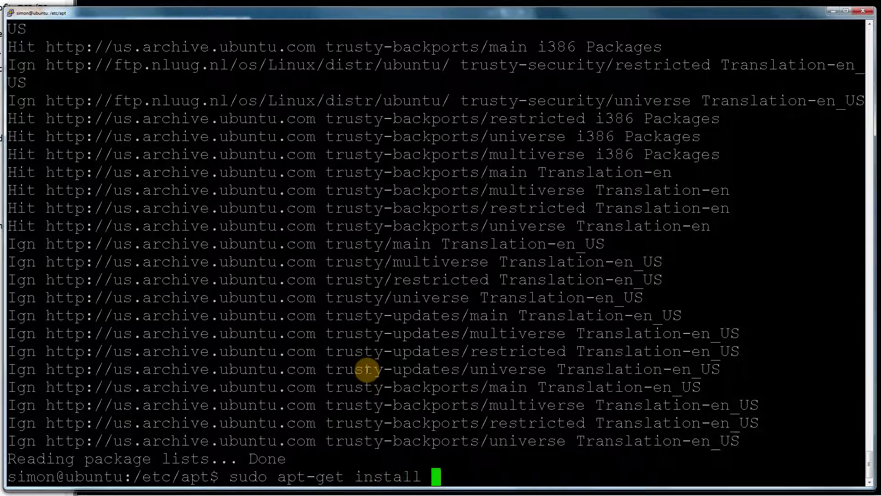
pyautogui.write('unrar')
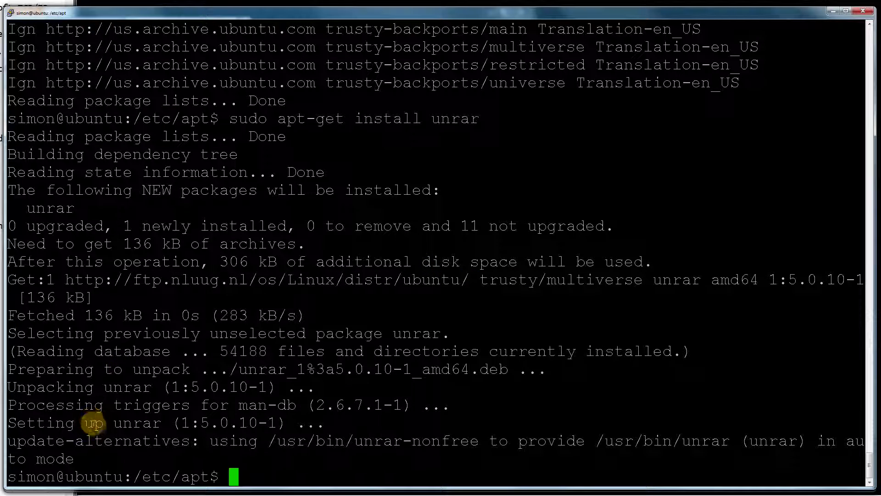
pyautogui.moveTo(231, 400)
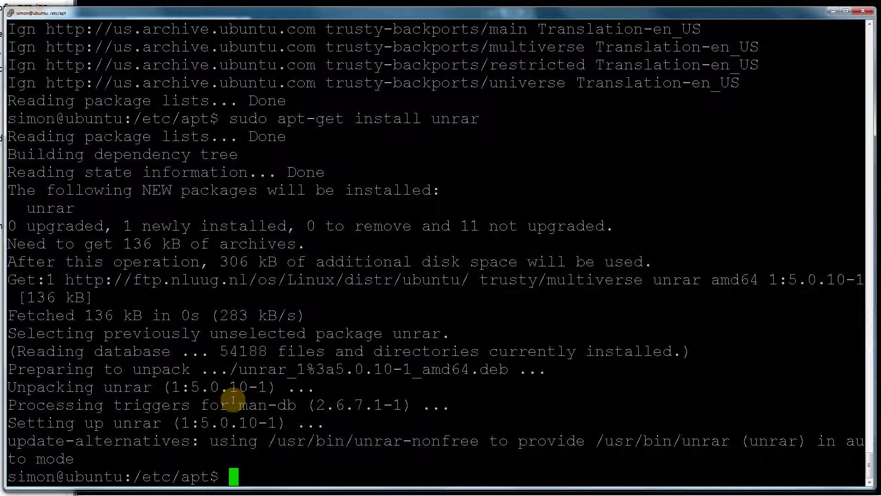
pyautogui.moveTo(218, 414)
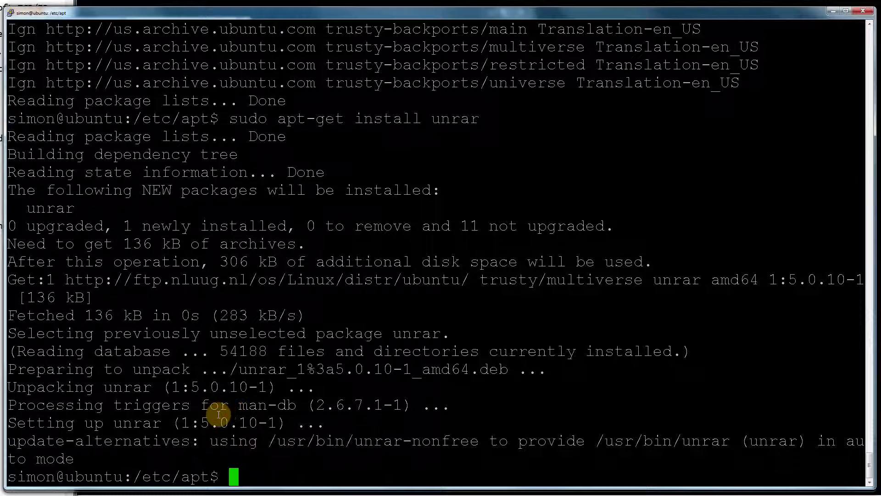